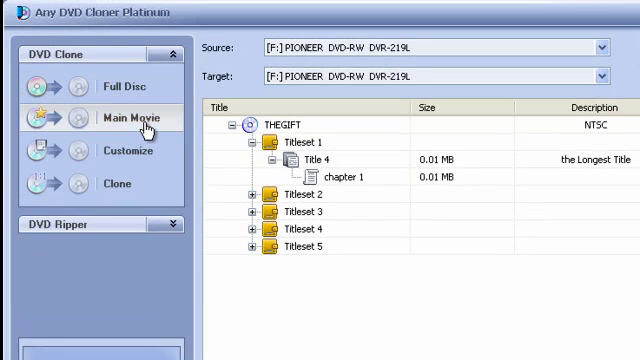
Switch the DVD Clone mode to Customize, keeping the PIONEER DVD-RW drive as target.
click(124, 152)
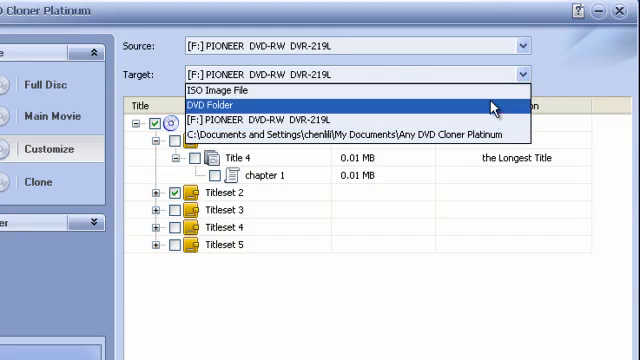
mouse_move(340, 120)
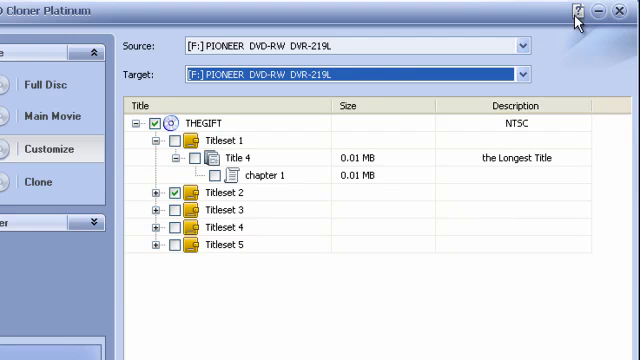
Bring up the title-bar menu listing help, logs, registration, Options and language.
click(580, 12)
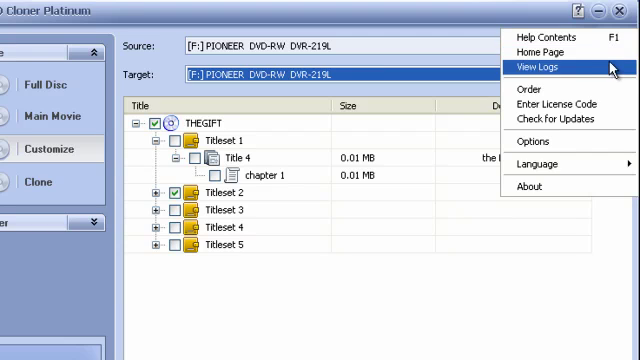
mouse_move(558, 104)
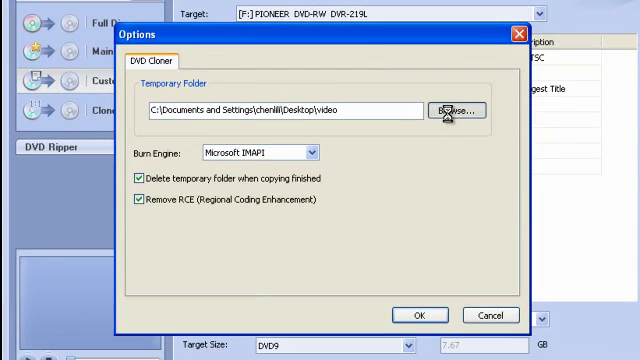
Set the temporary folder to the Desktop video folder and start the copy at 0%.
click(458, 104)
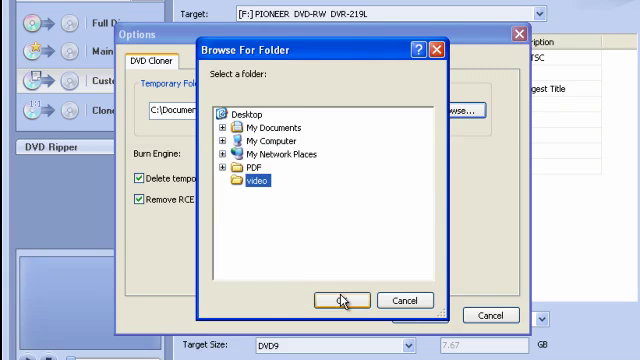
click(342, 300)
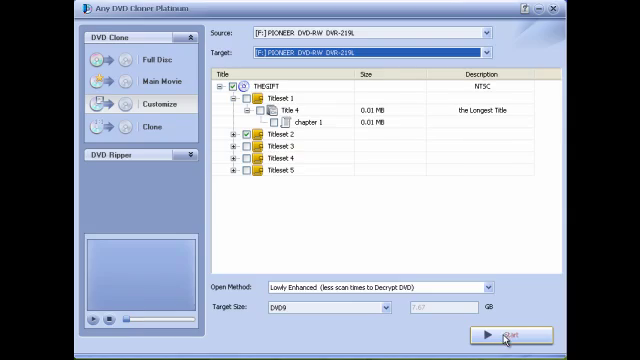
click(492, 334)
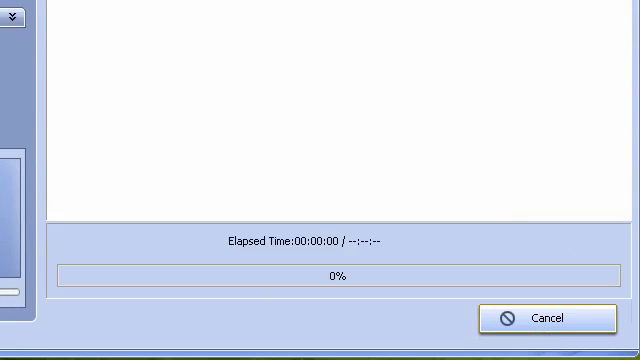